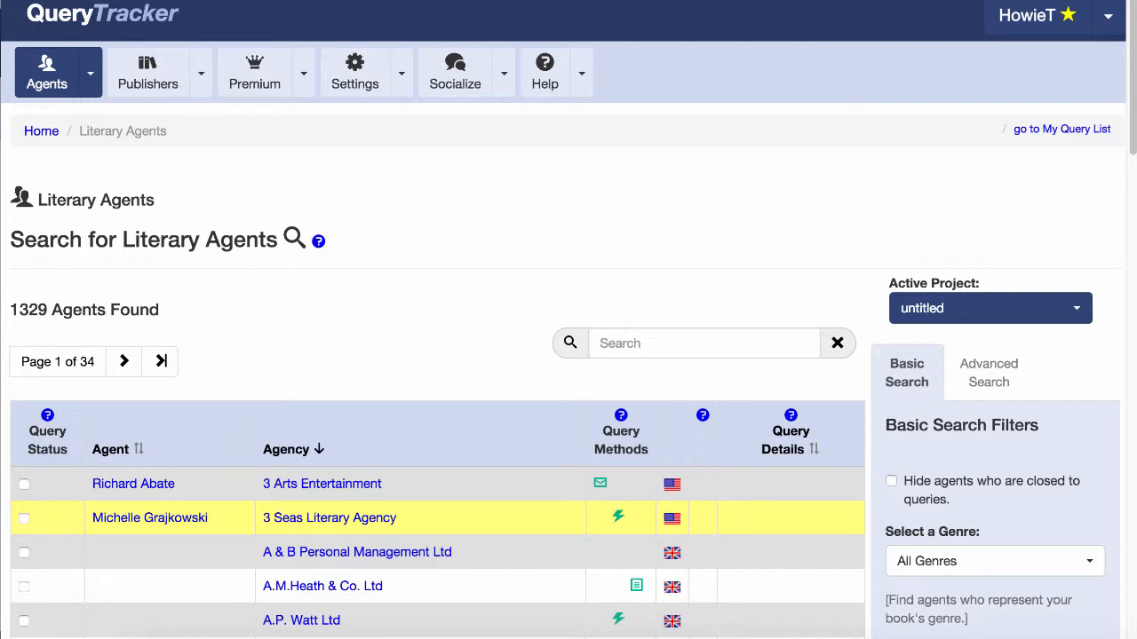
- Scroll down the Literary Agents list to reach Josh Adams of Adams Literary
{"action": "scroll", "scroll_direction": "down", "scroll_amount": 3}
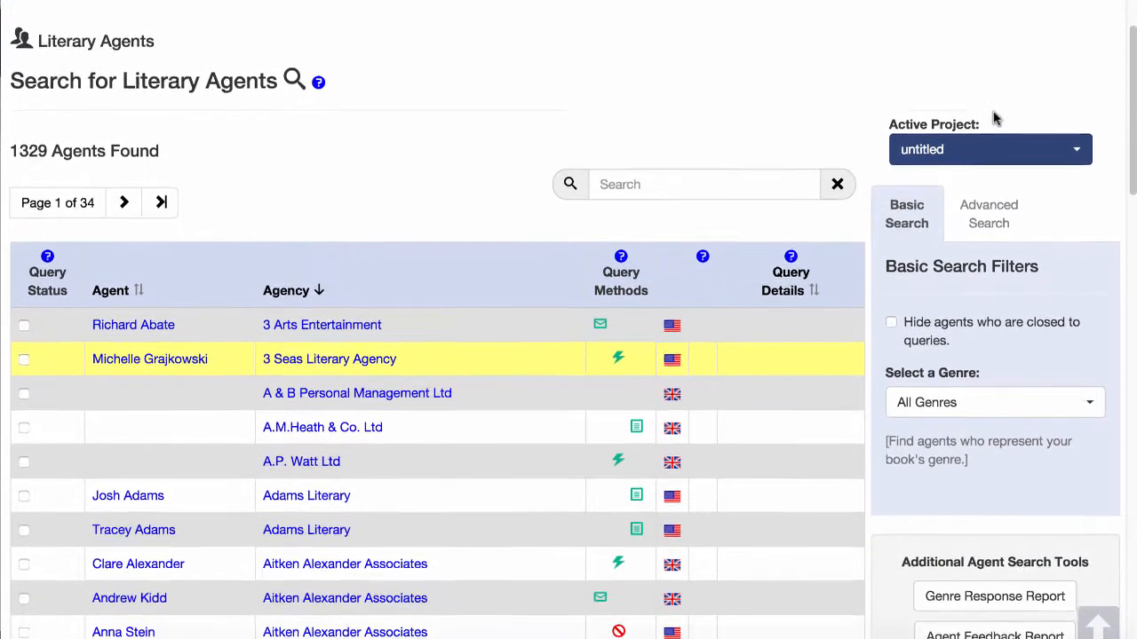
{"action": "scroll", "scroll_direction": "down", "scroll_amount": 3}
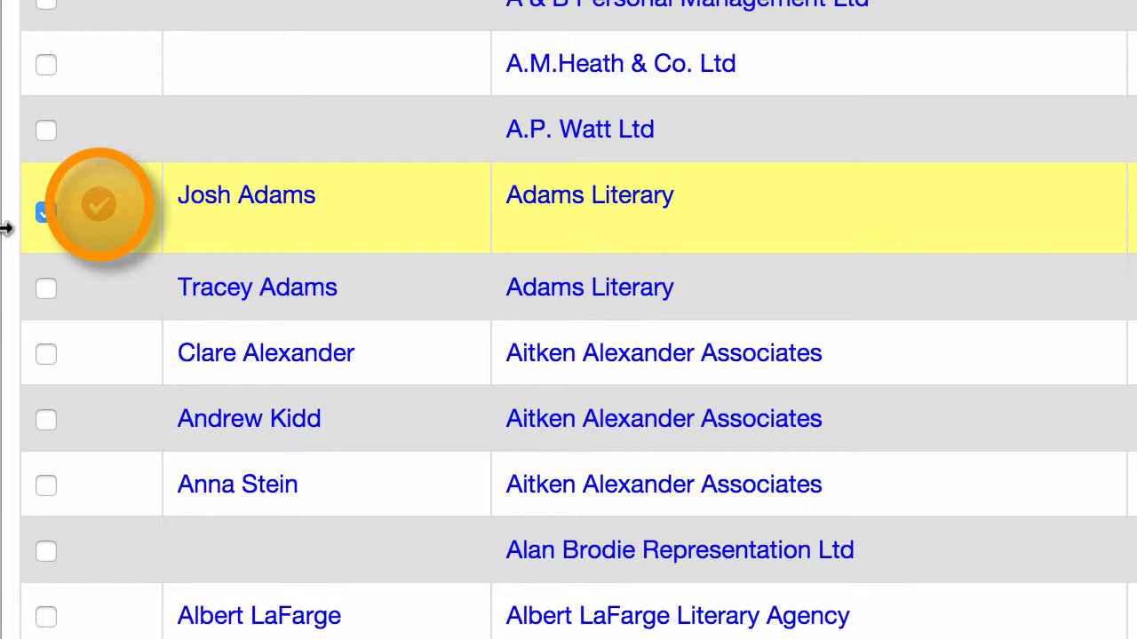
{"action": "left_click", "coordinate": [46, 214]}
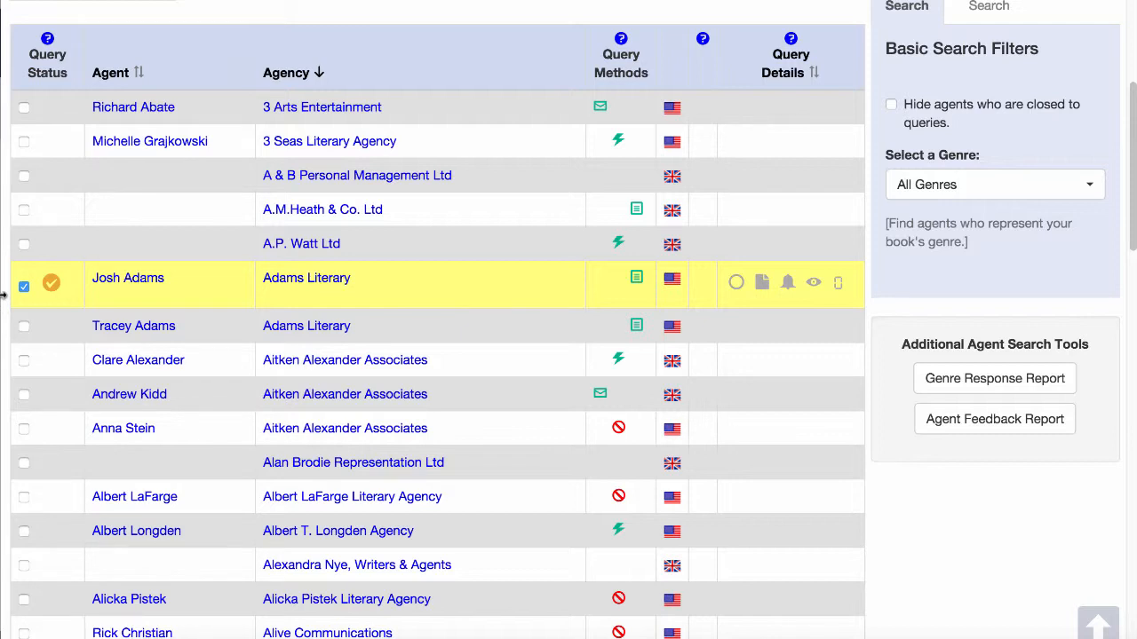
{"action": "left_click", "coordinate": [149, 140]}
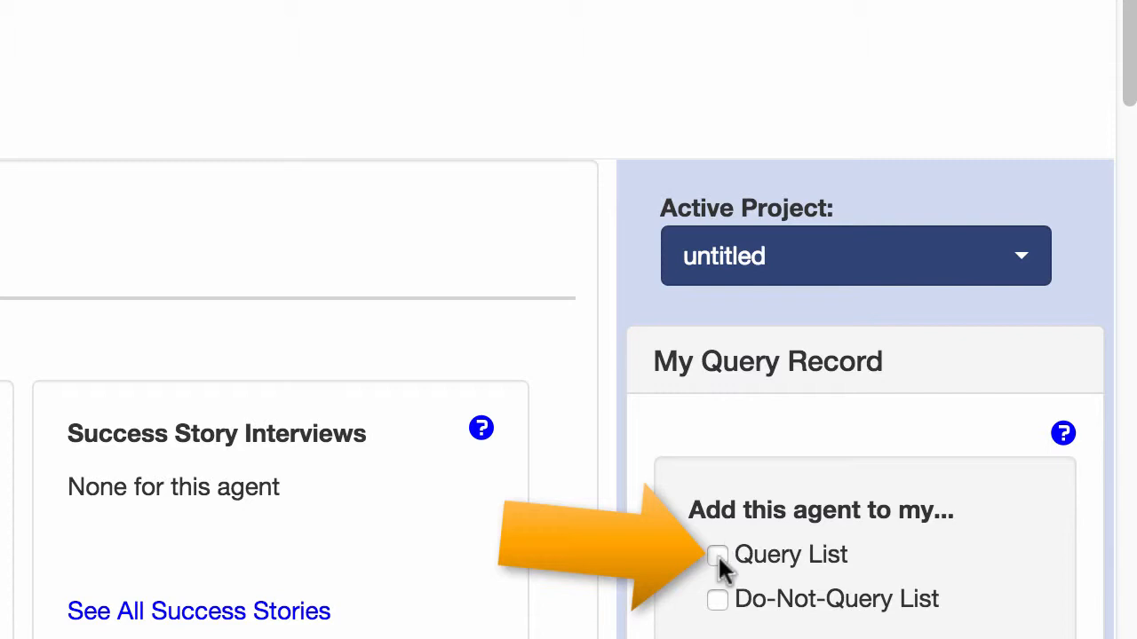
- Add Michelle Grajkowski to the Query List from her agent profile
{"action": "left_click", "coordinate": [717, 554]}
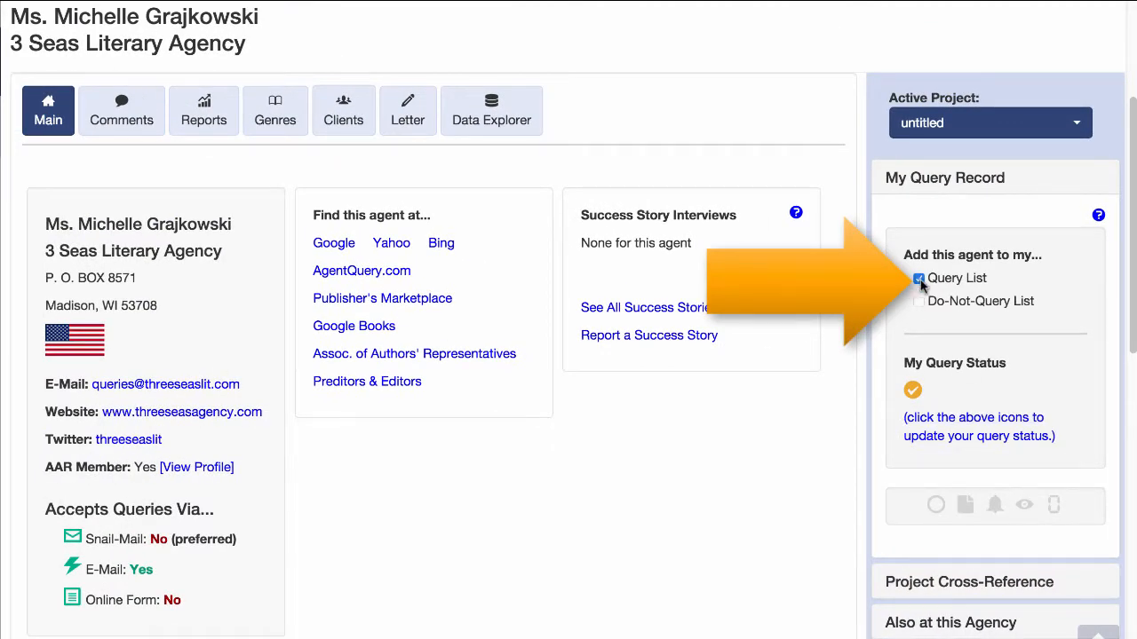
- Remove Michelle Grajkowski from the Query List and confirm with Yes
{"action": "left_click", "coordinate": [918, 277]}
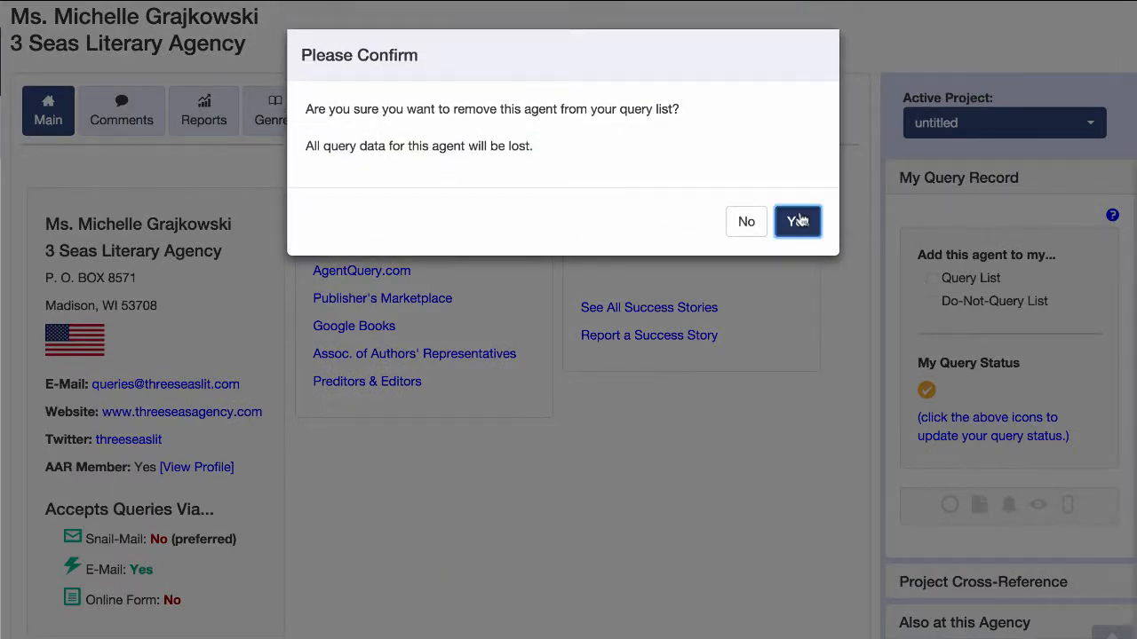
{"action": "left_click", "coordinate": [795, 221]}
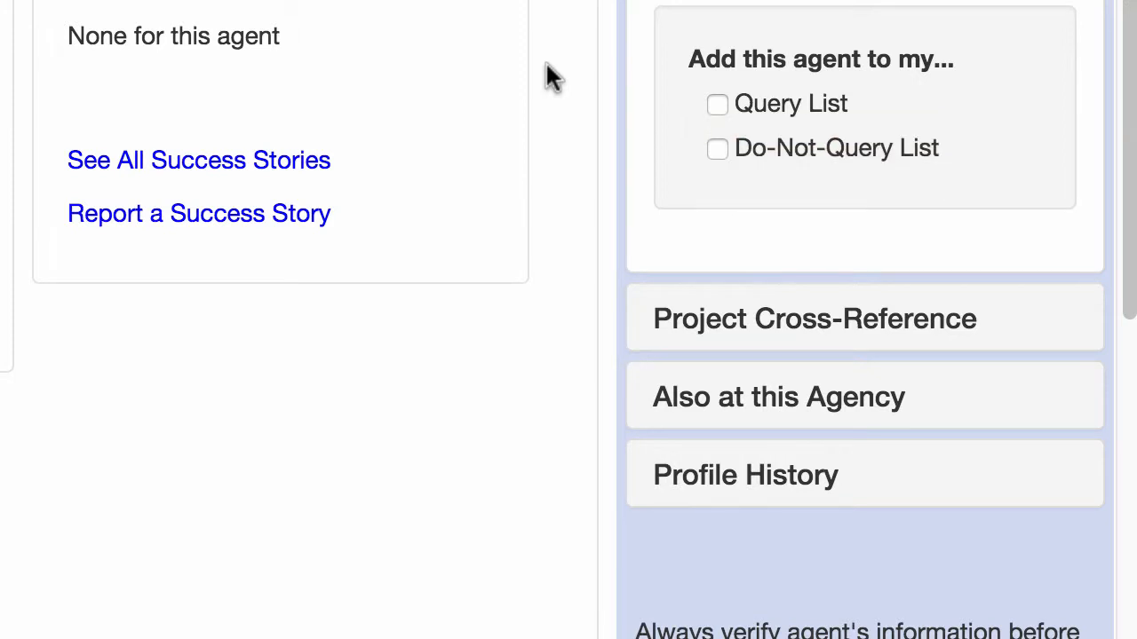
{"action": "mouse_move", "coordinate": [648, 26]}
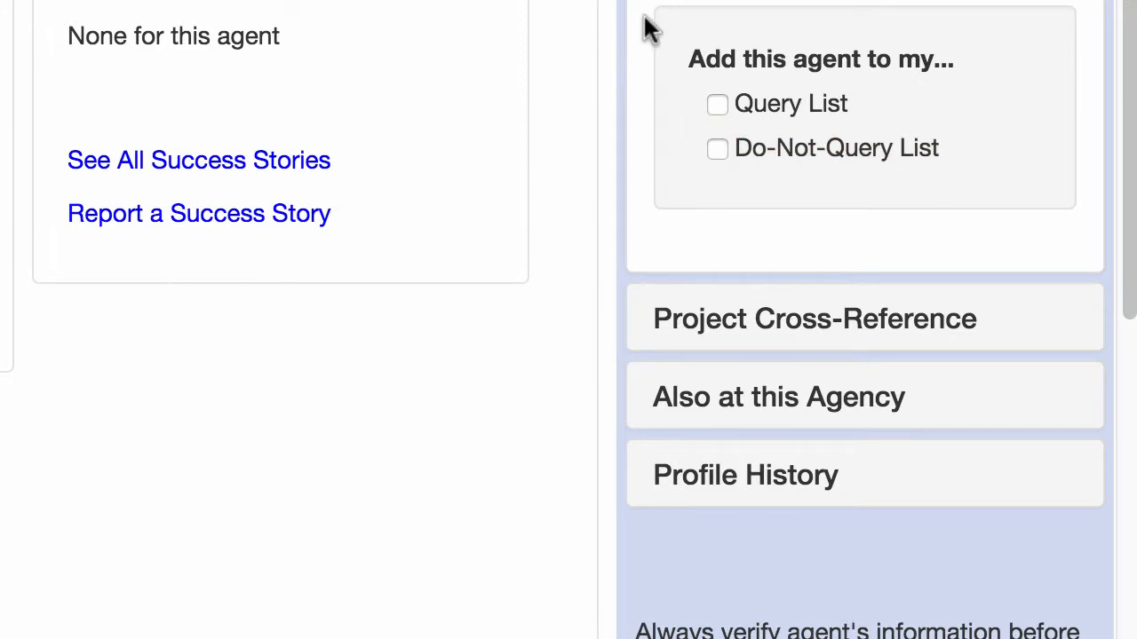
- Put Michelle Grajkowski on the Do-Not-Query list in My Query Record
{"action": "left_click", "coordinate": [718, 149]}
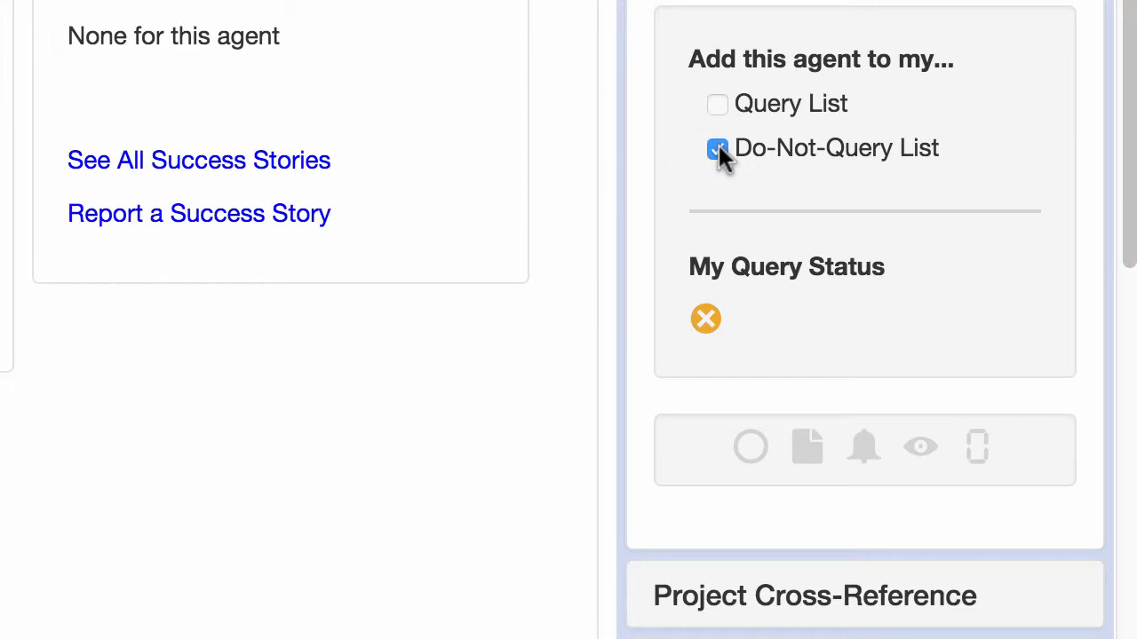
{"action": "left_click", "coordinate": [807, 447]}
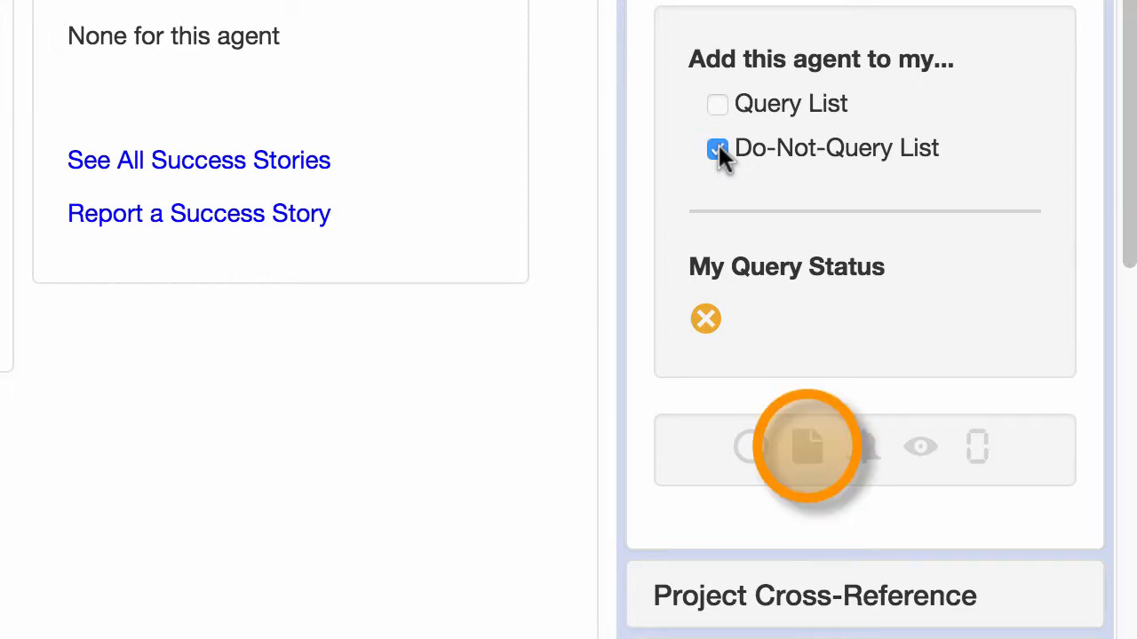
{"action": "left_click", "coordinate": [807, 448]}
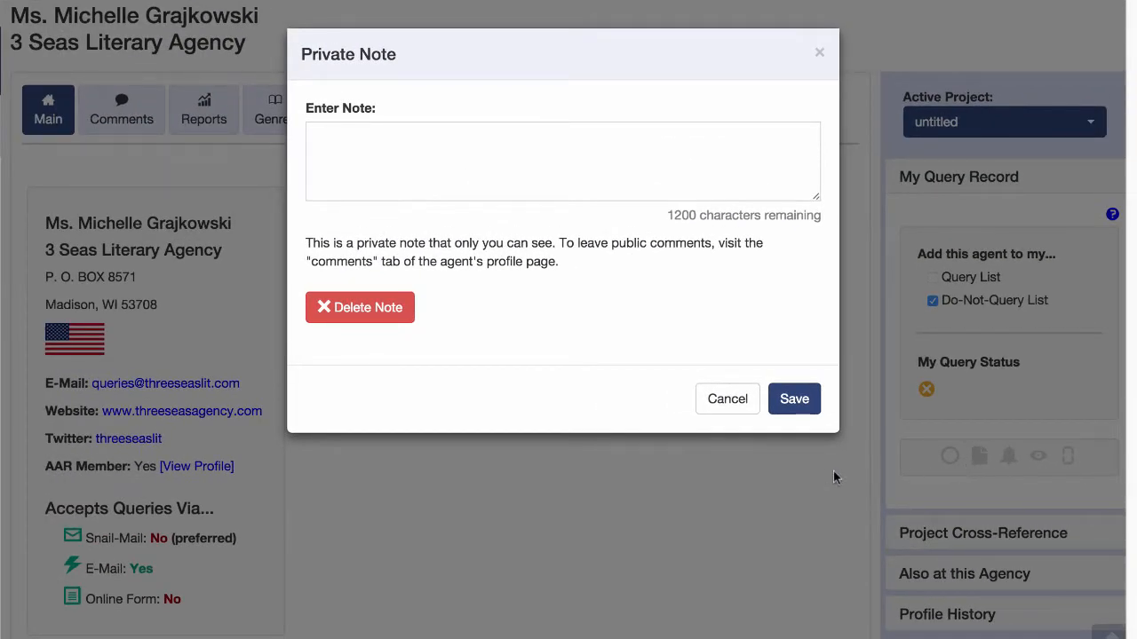
{"action": "left_click", "coordinate": [727, 398]}
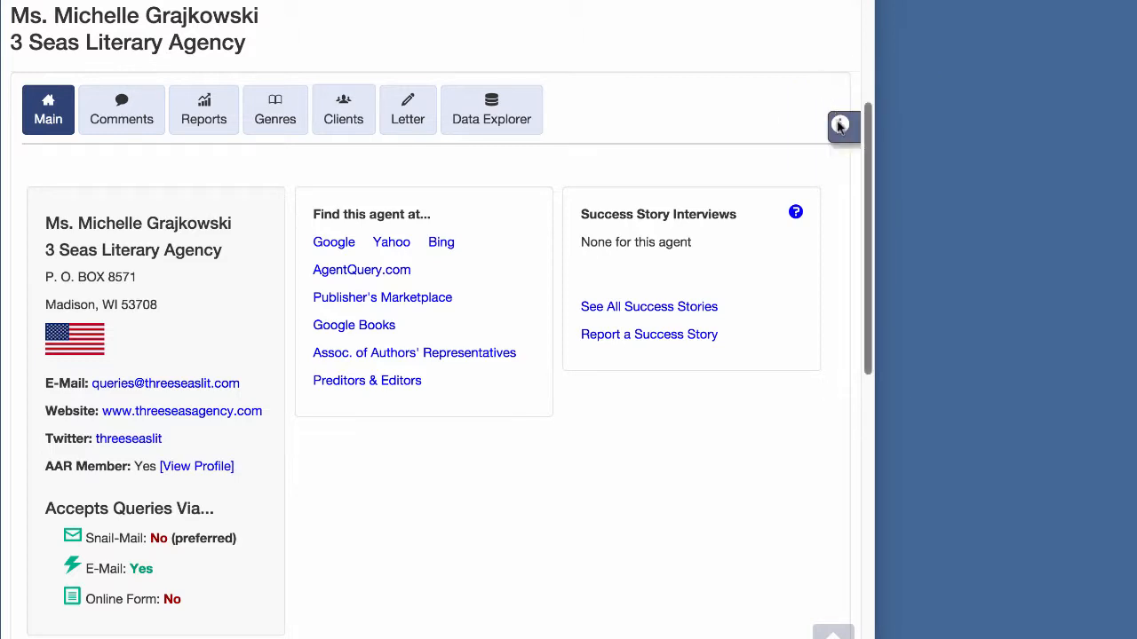
{"action": "left_click", "coordinate": [842, 125]}
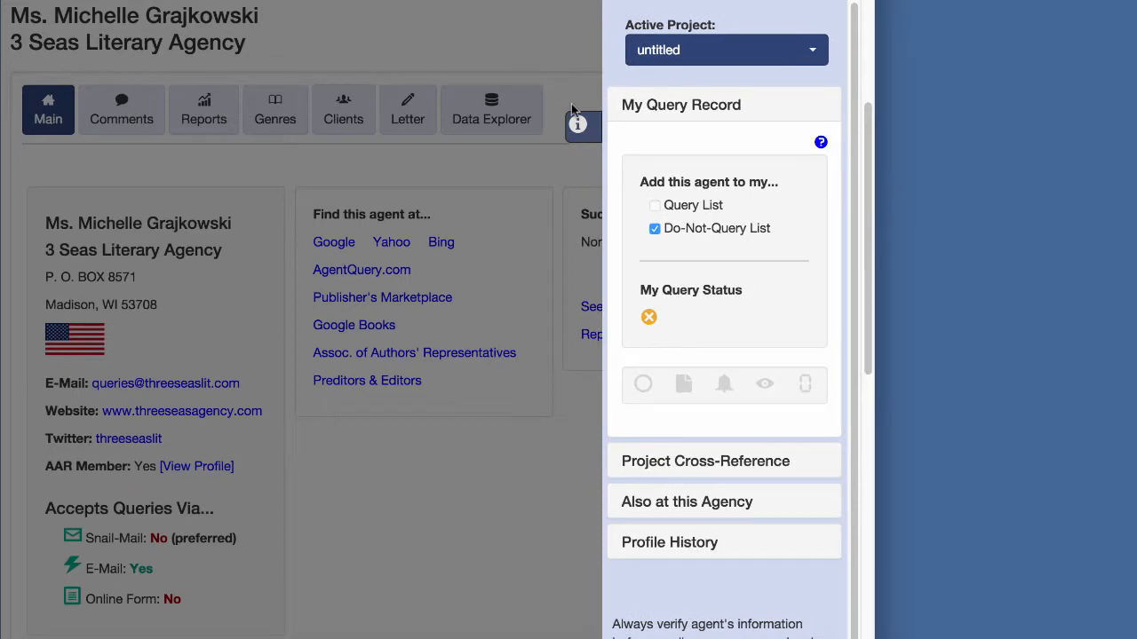
{"action": "left_click", "coordinate": [576, 124]}
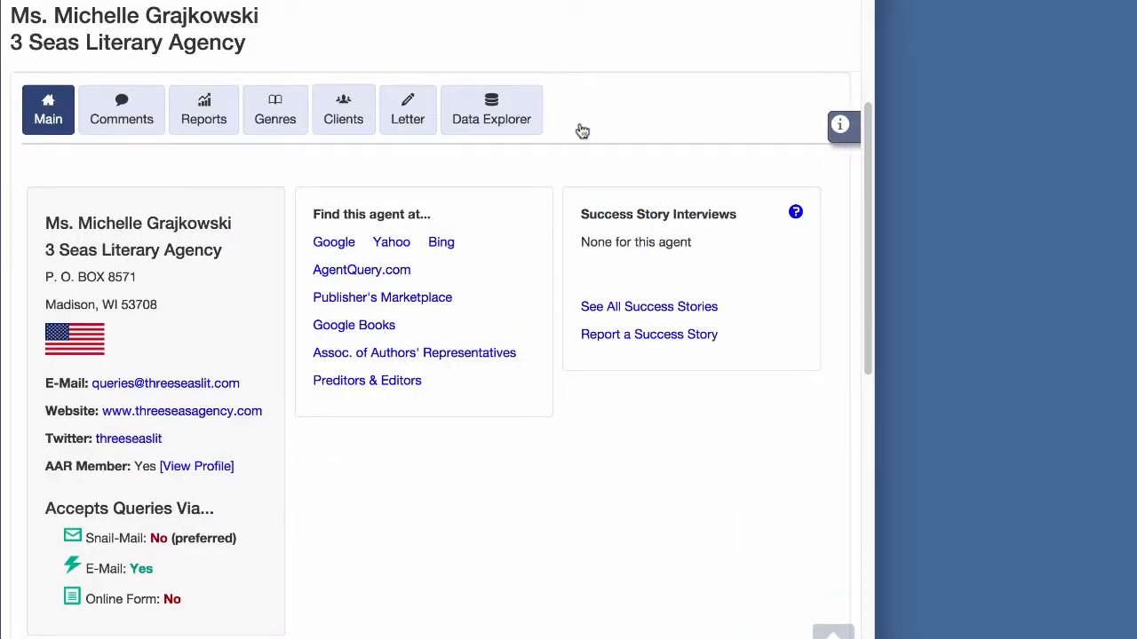